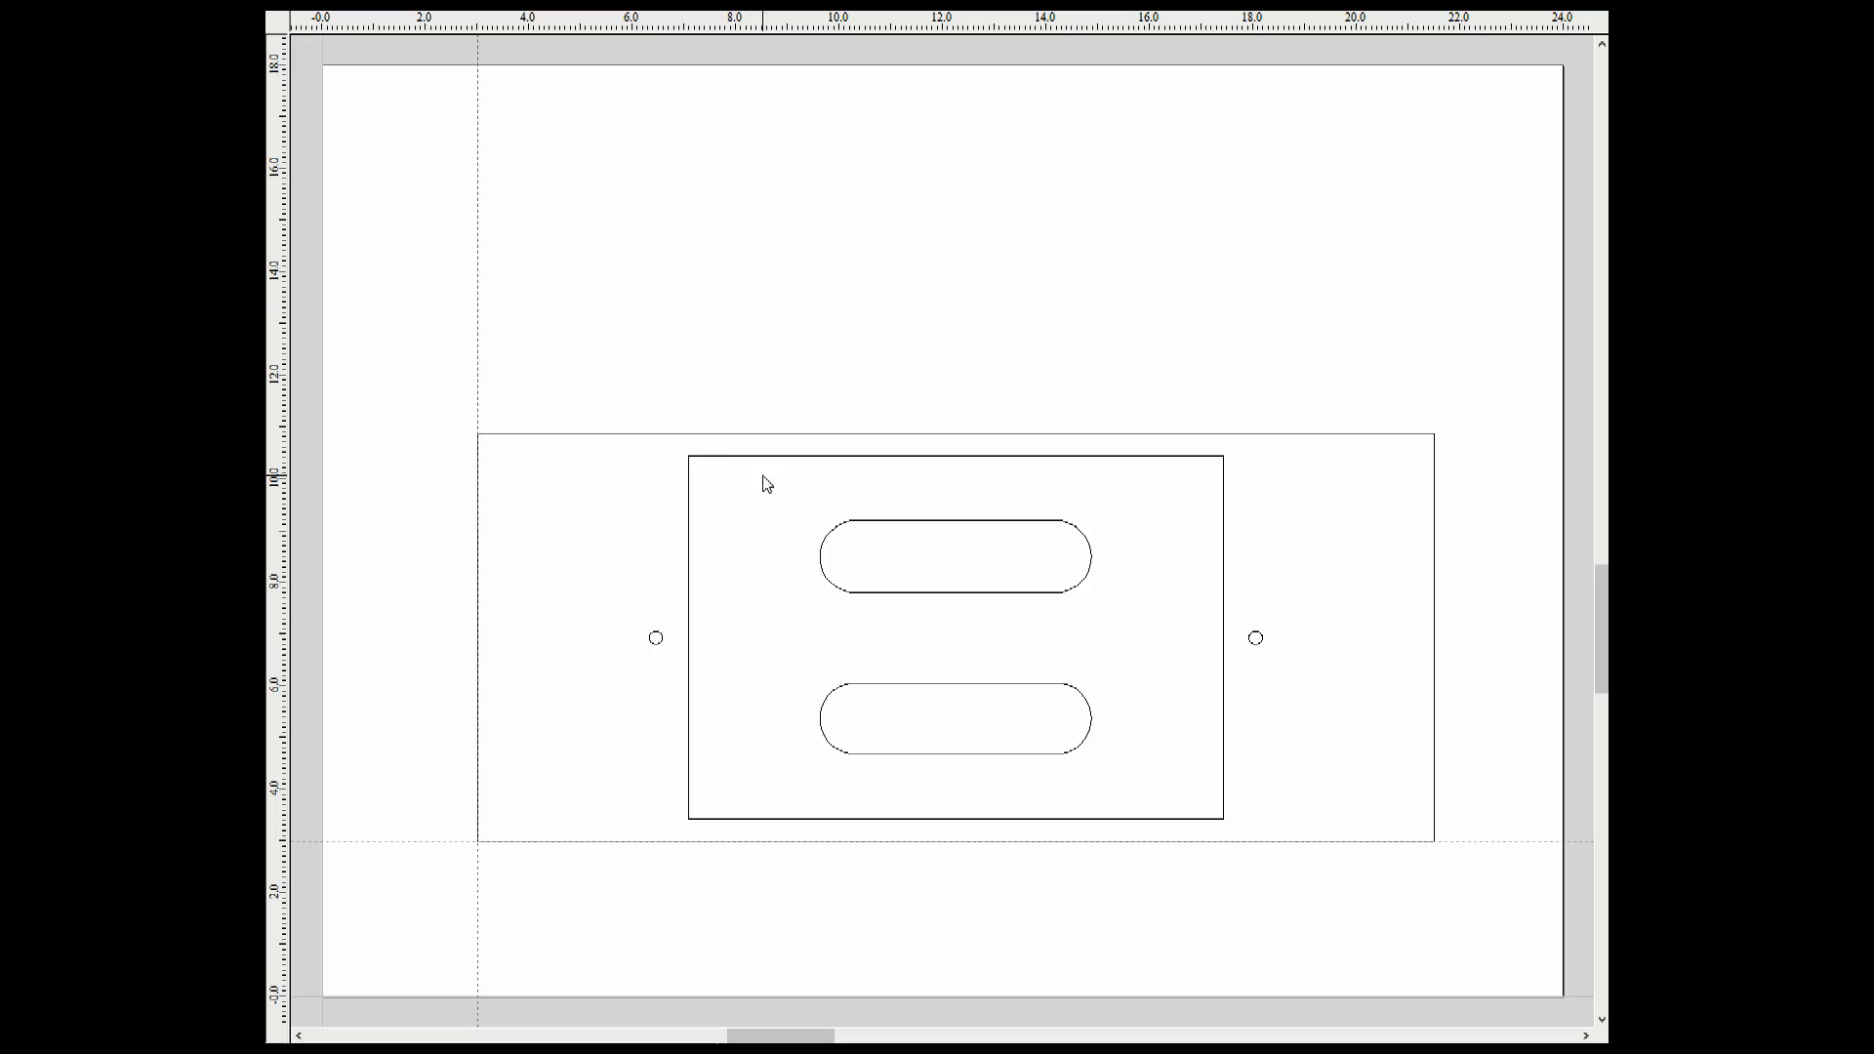
Step: Start a profile toolpath on the selected plate vector, machining Inside / Left
click(951, 552)
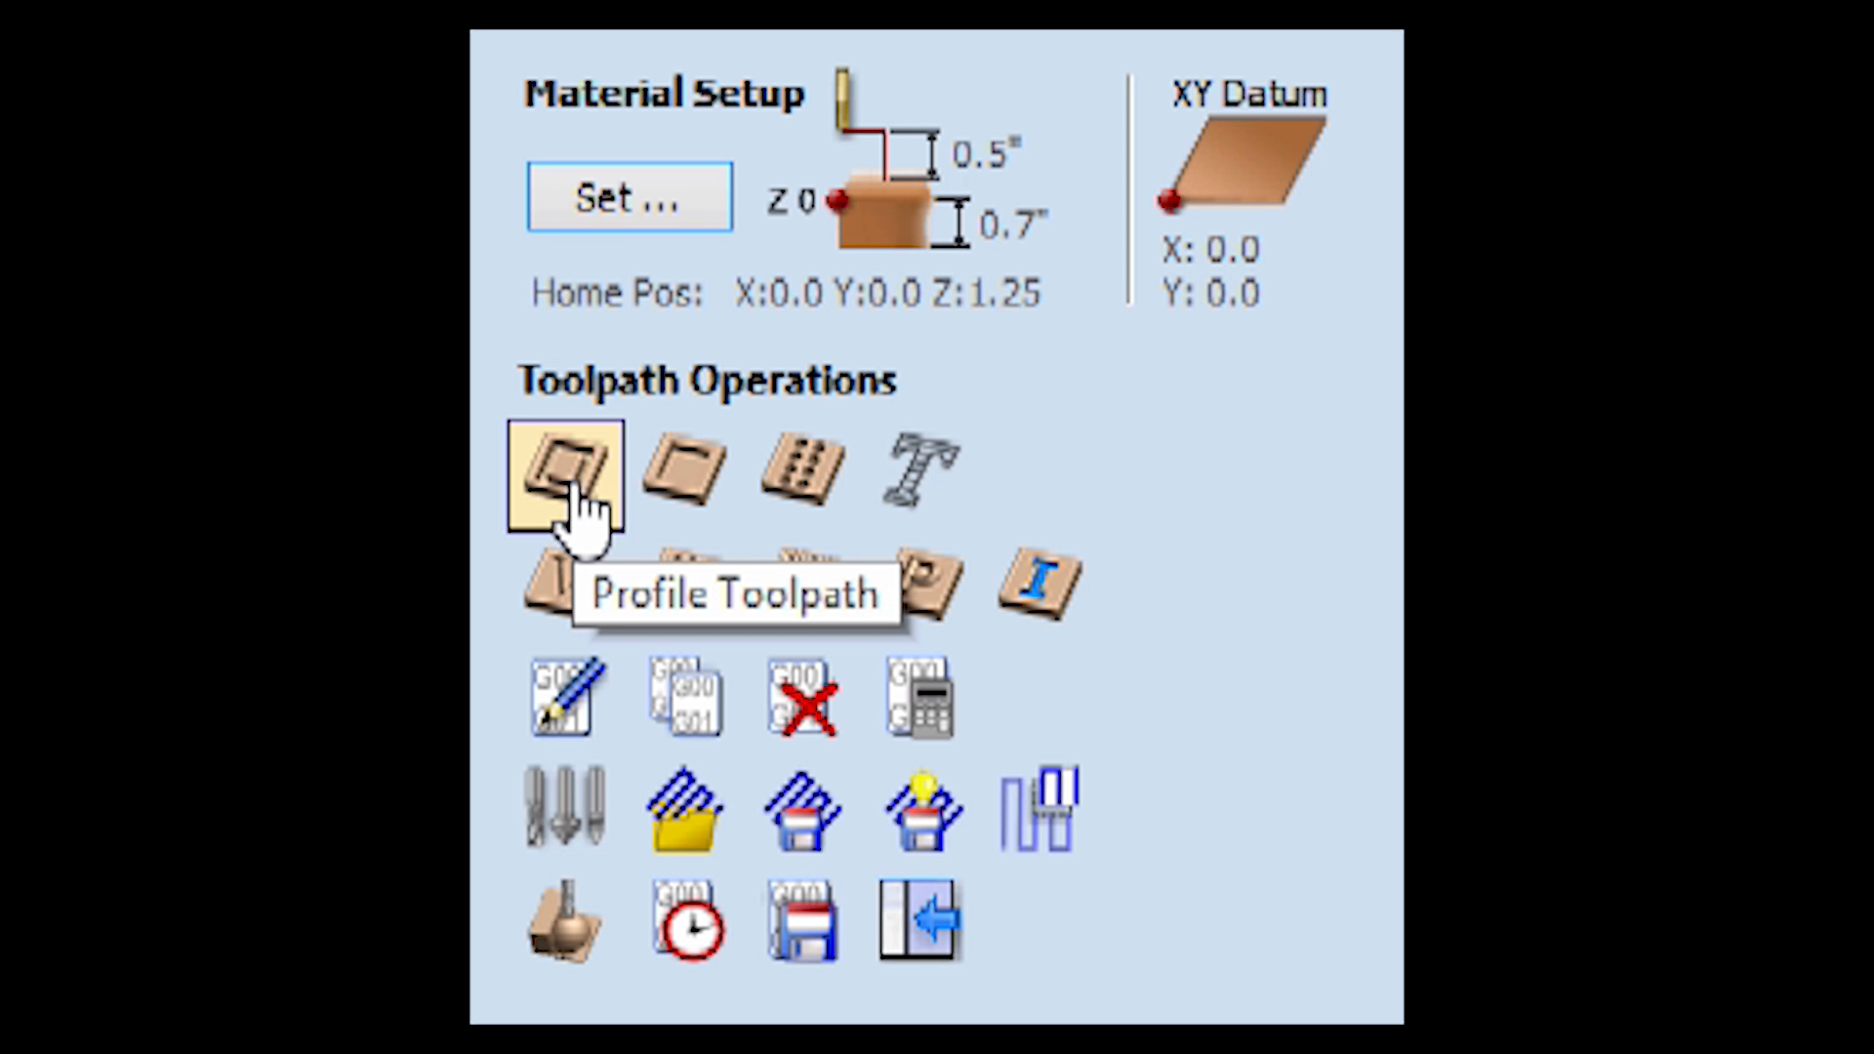
click(562, 471)
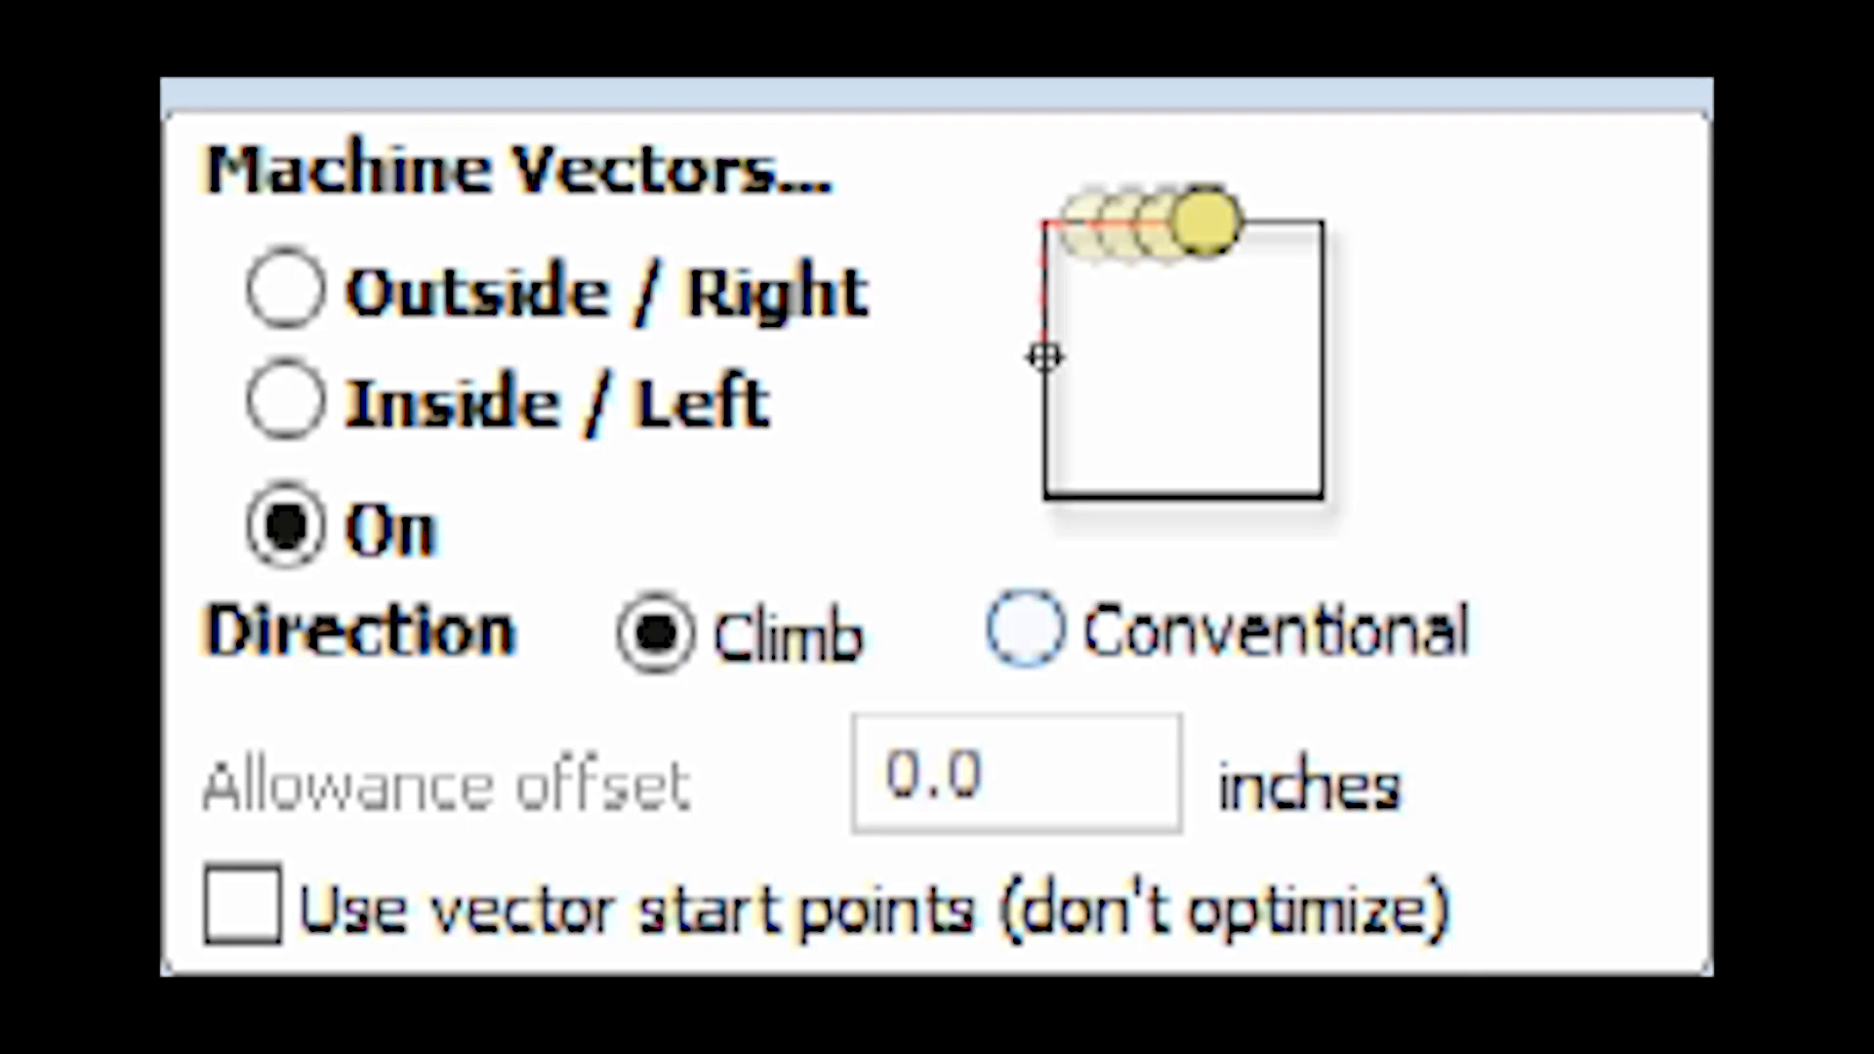
mouse_move(285, 398)
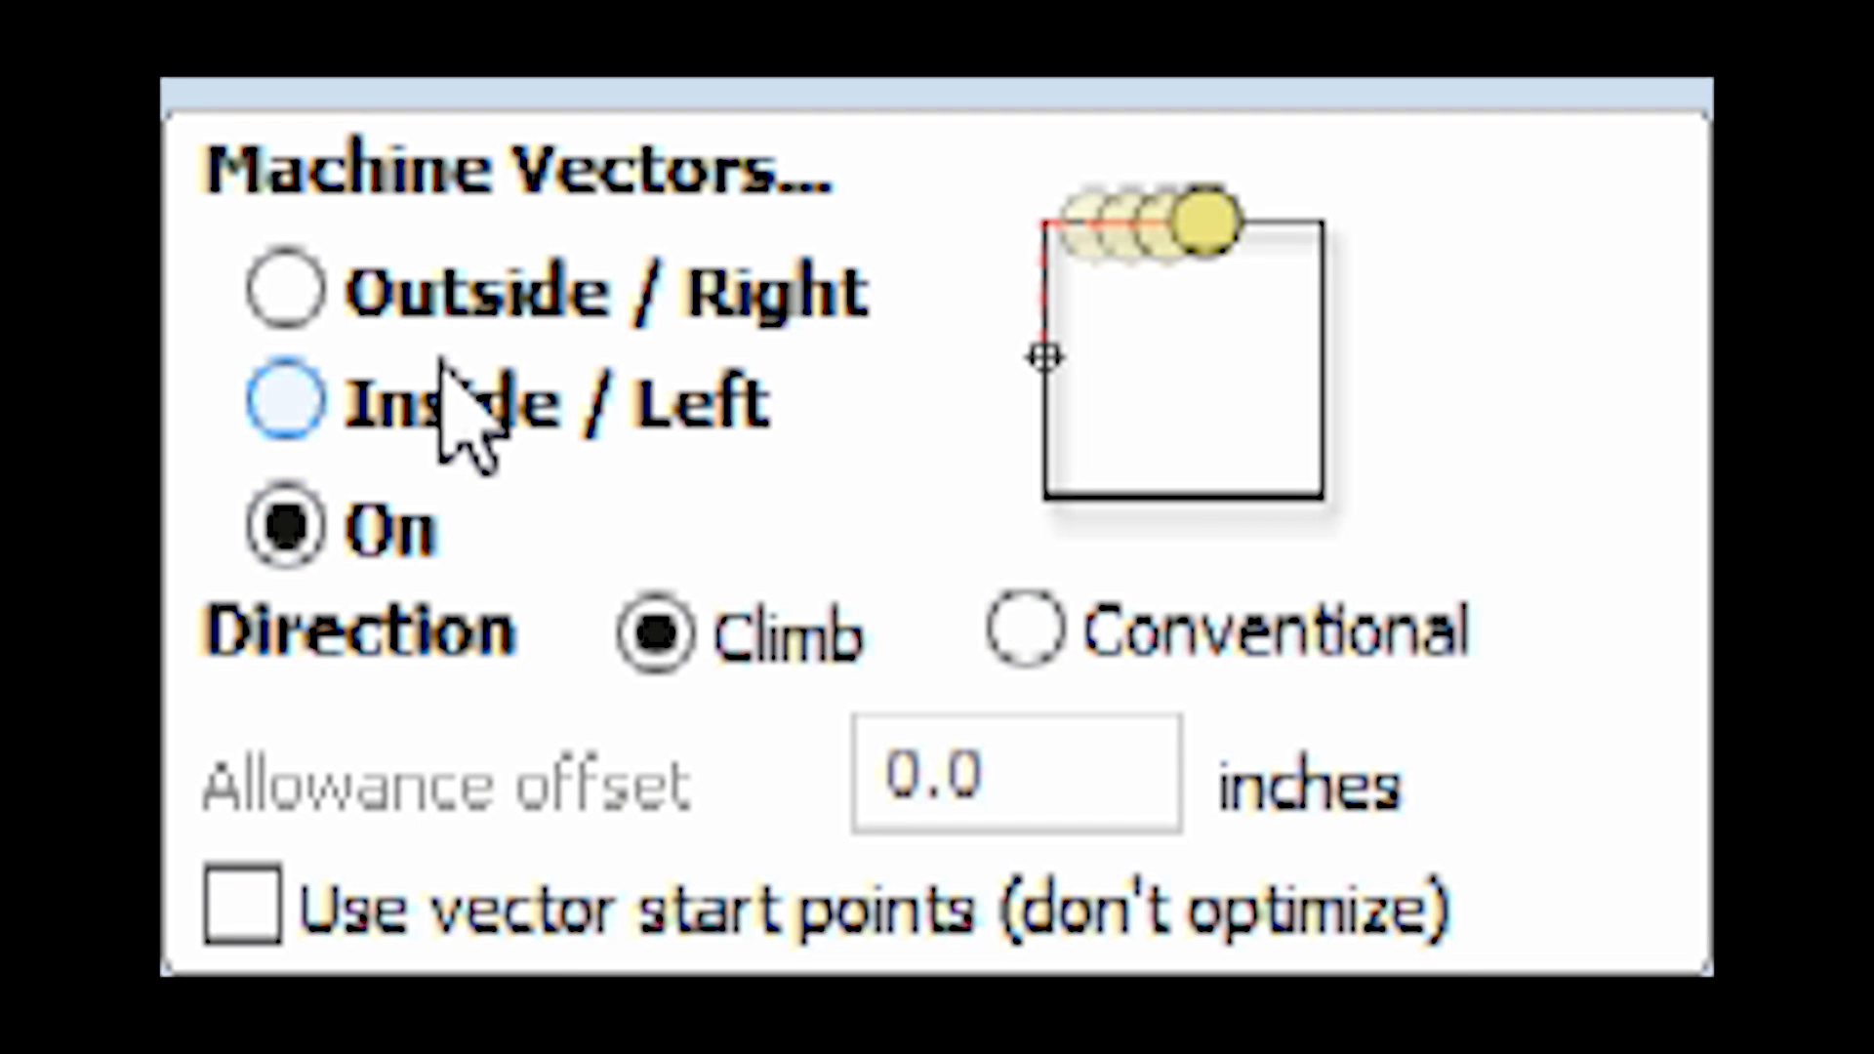
click(285, 399)
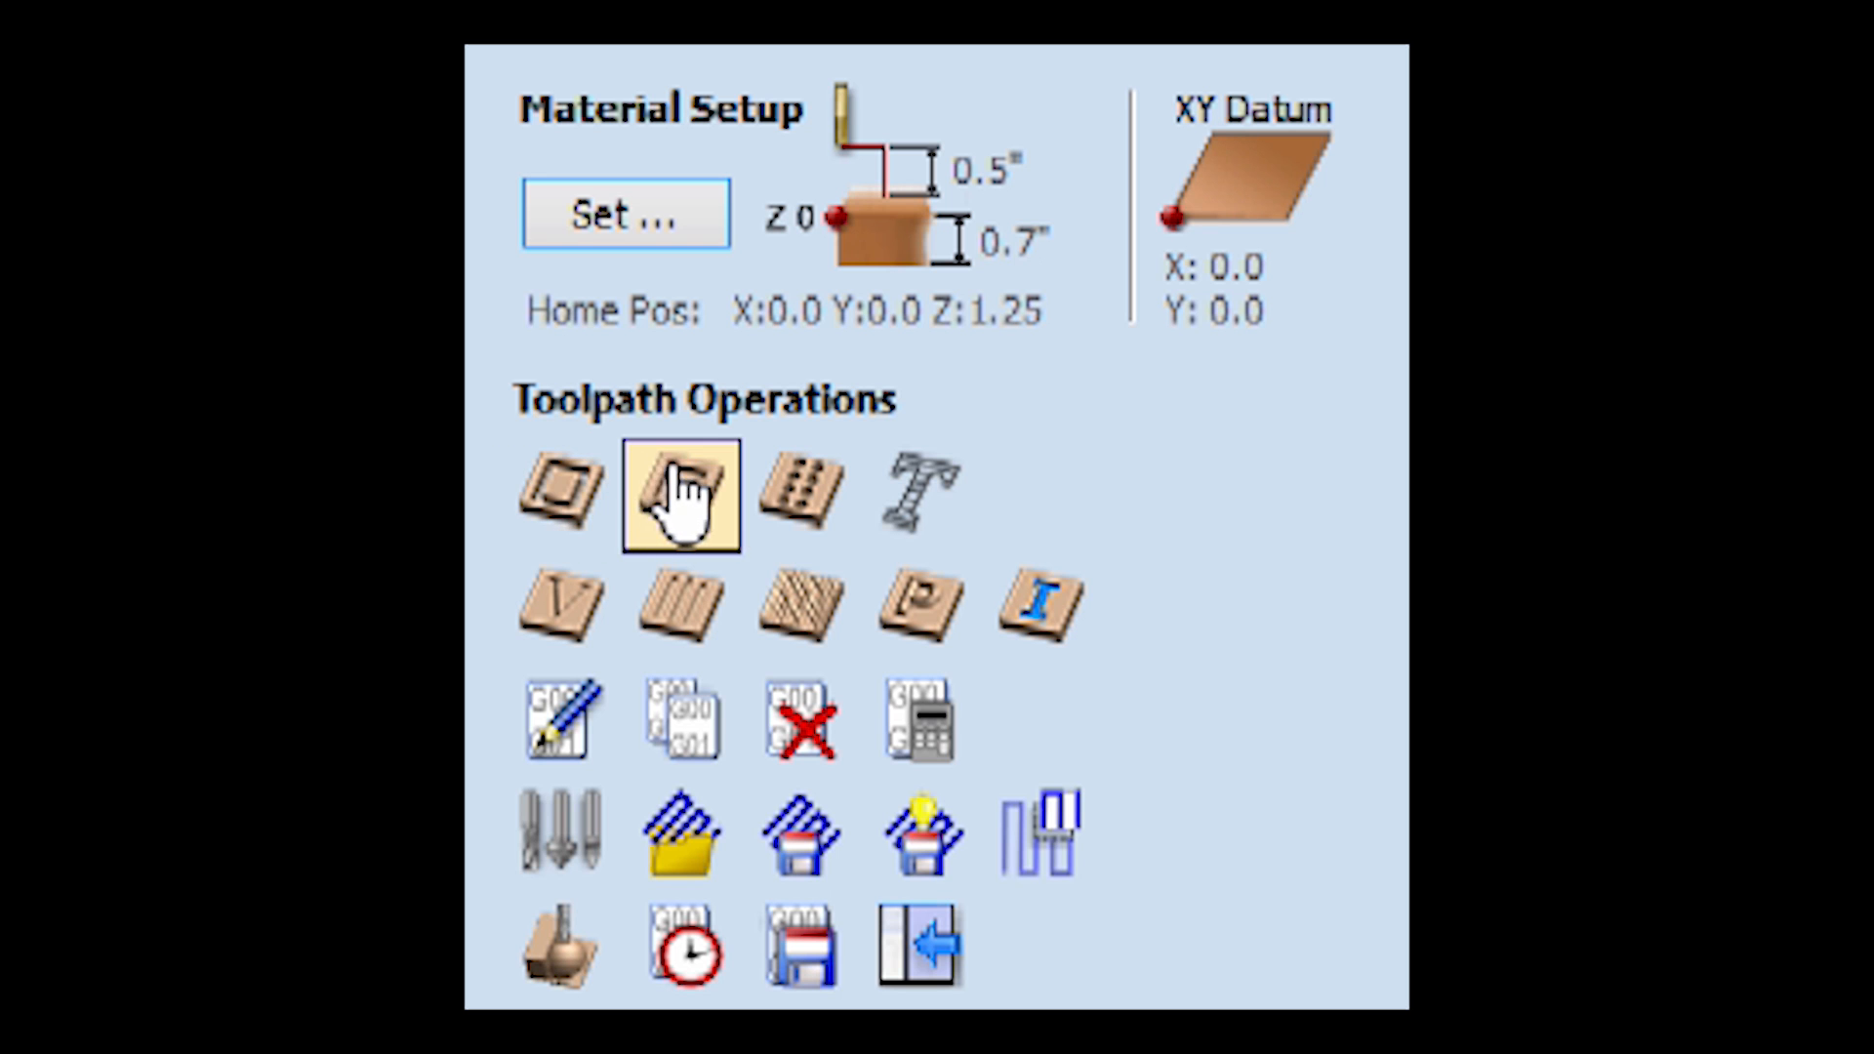
mouse_move(679, 495)
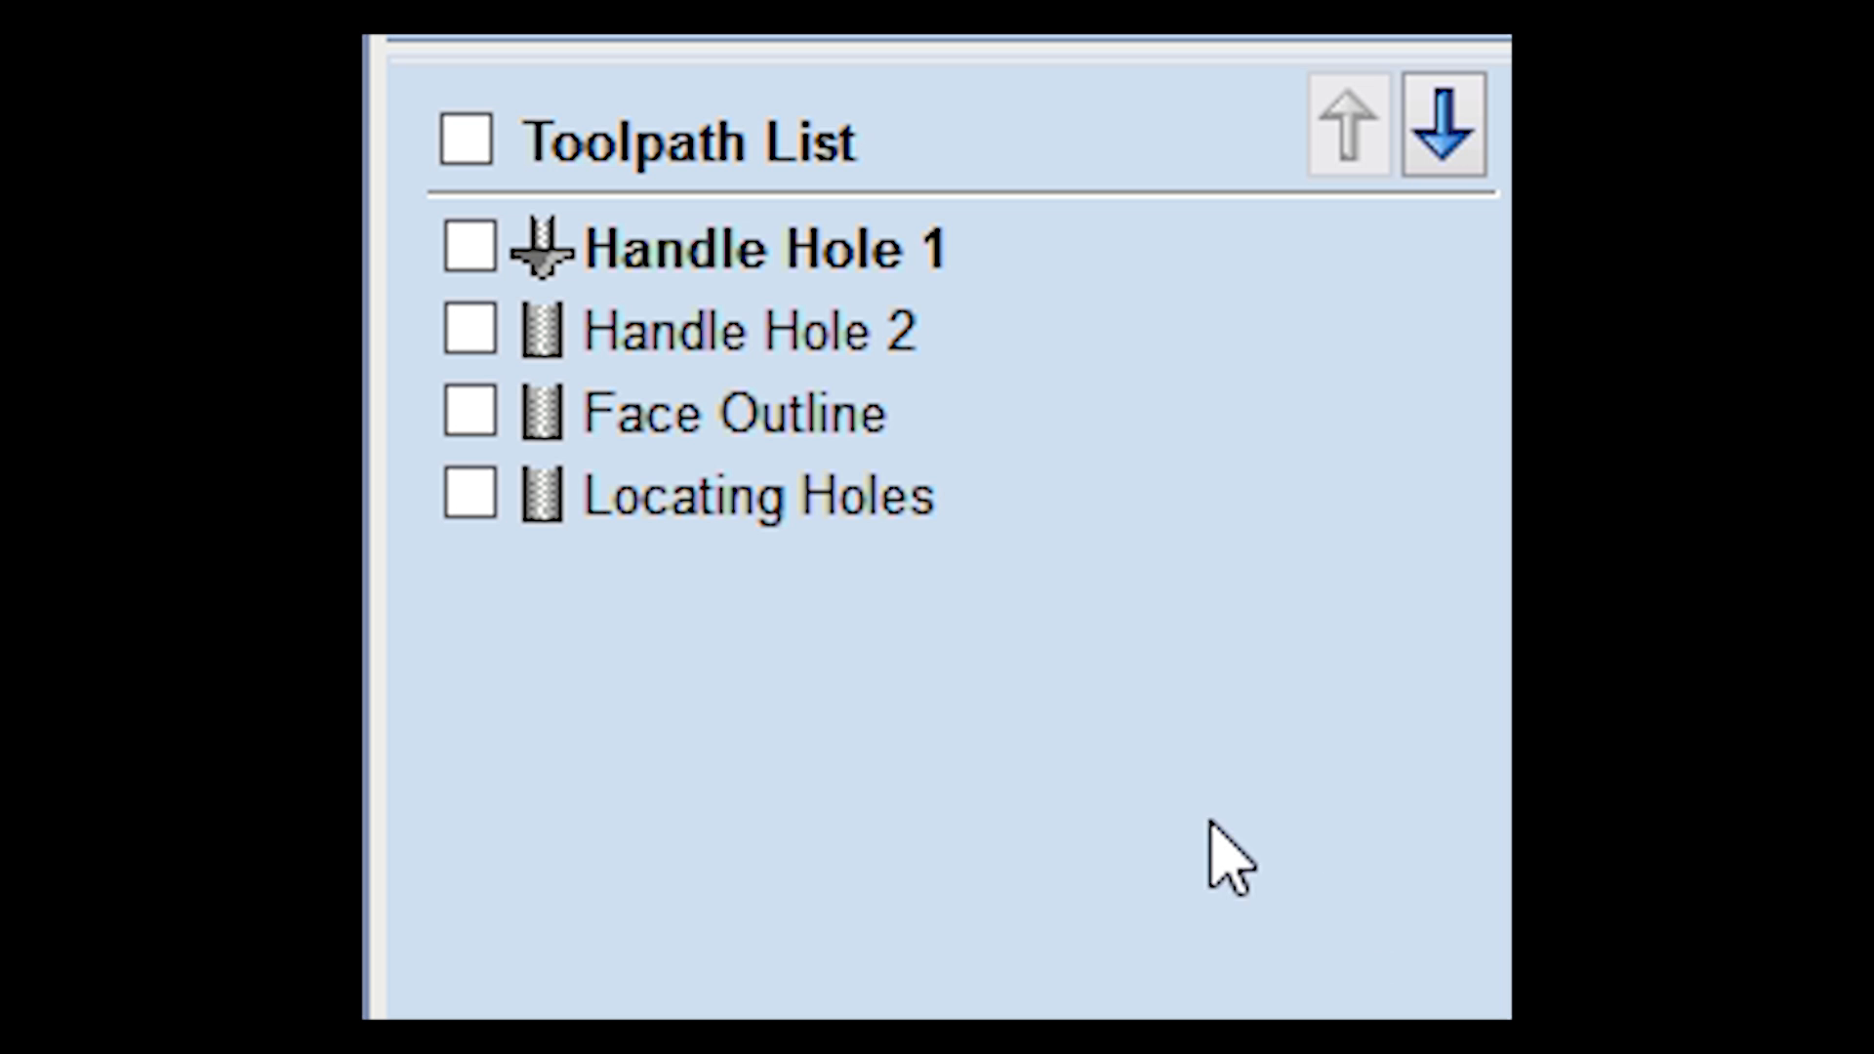
Step: Tick Handle Hole 1, Handle Hole 2, Face Outline and Locating Holes in the Toolpath List
click(466, 248)
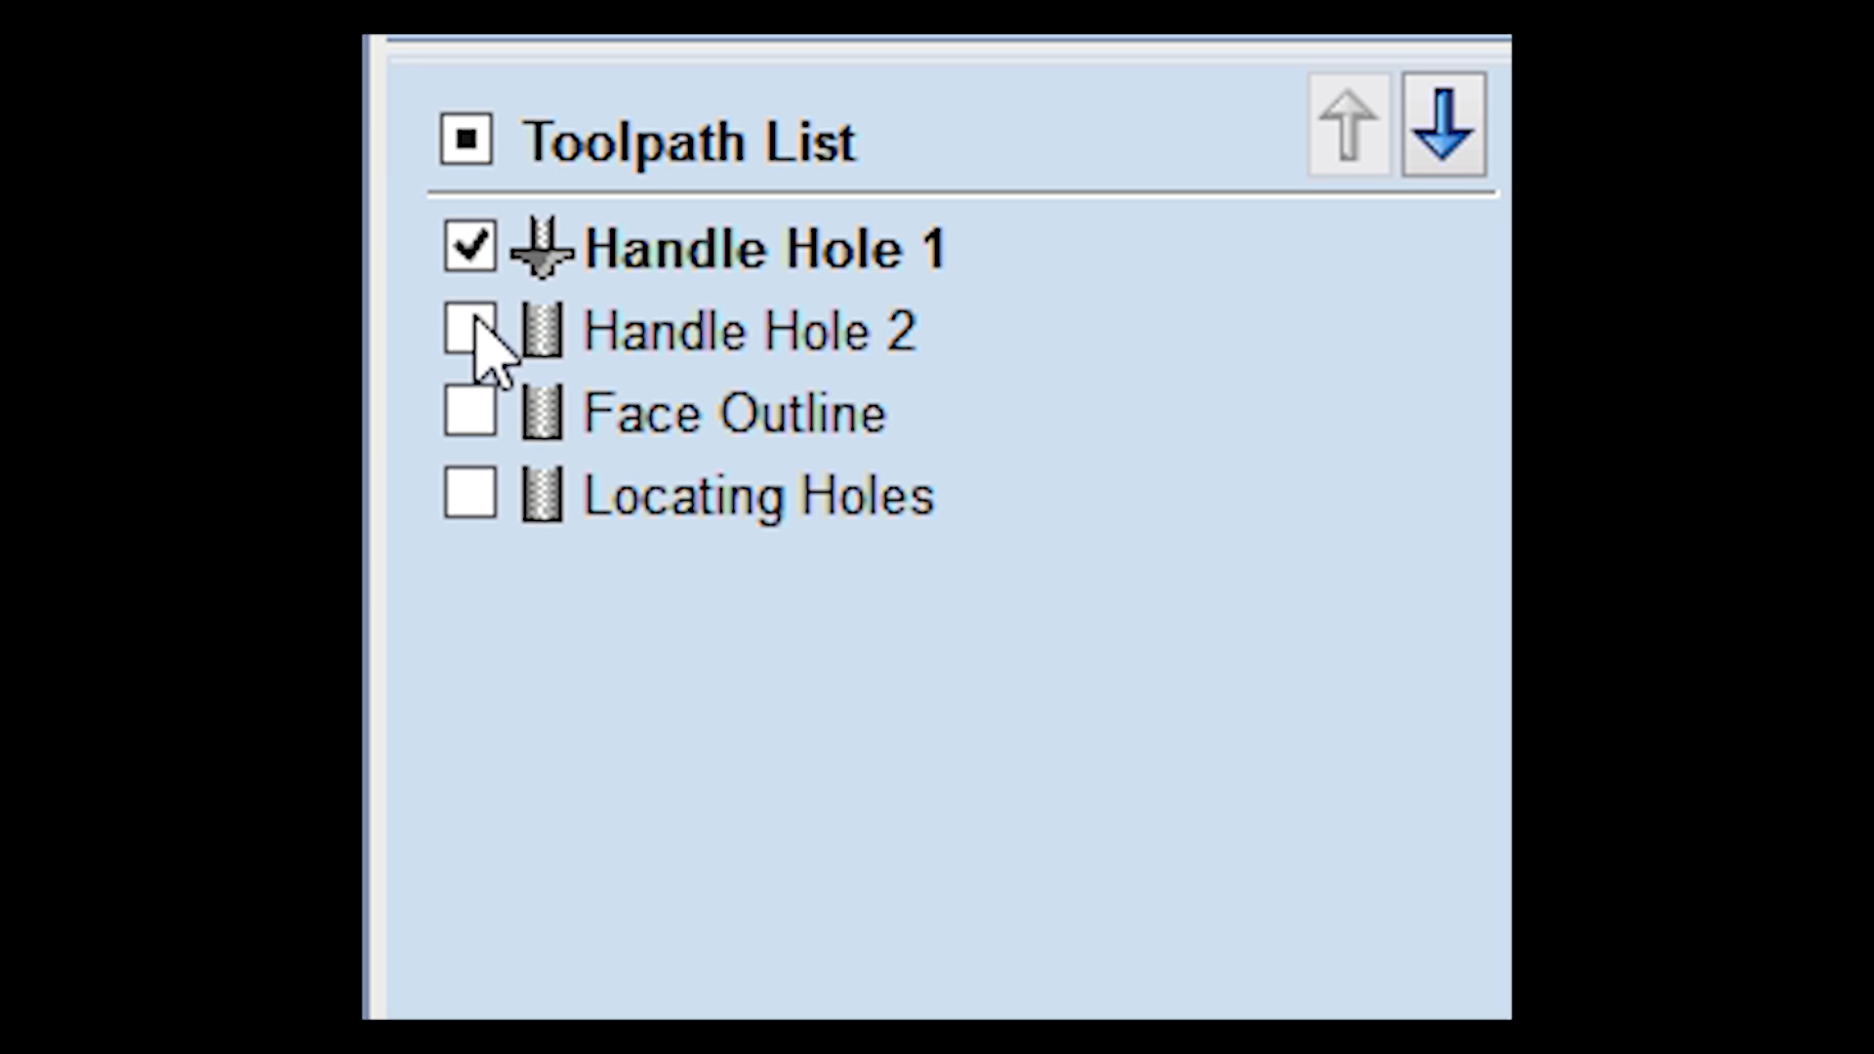
click(468, 141)
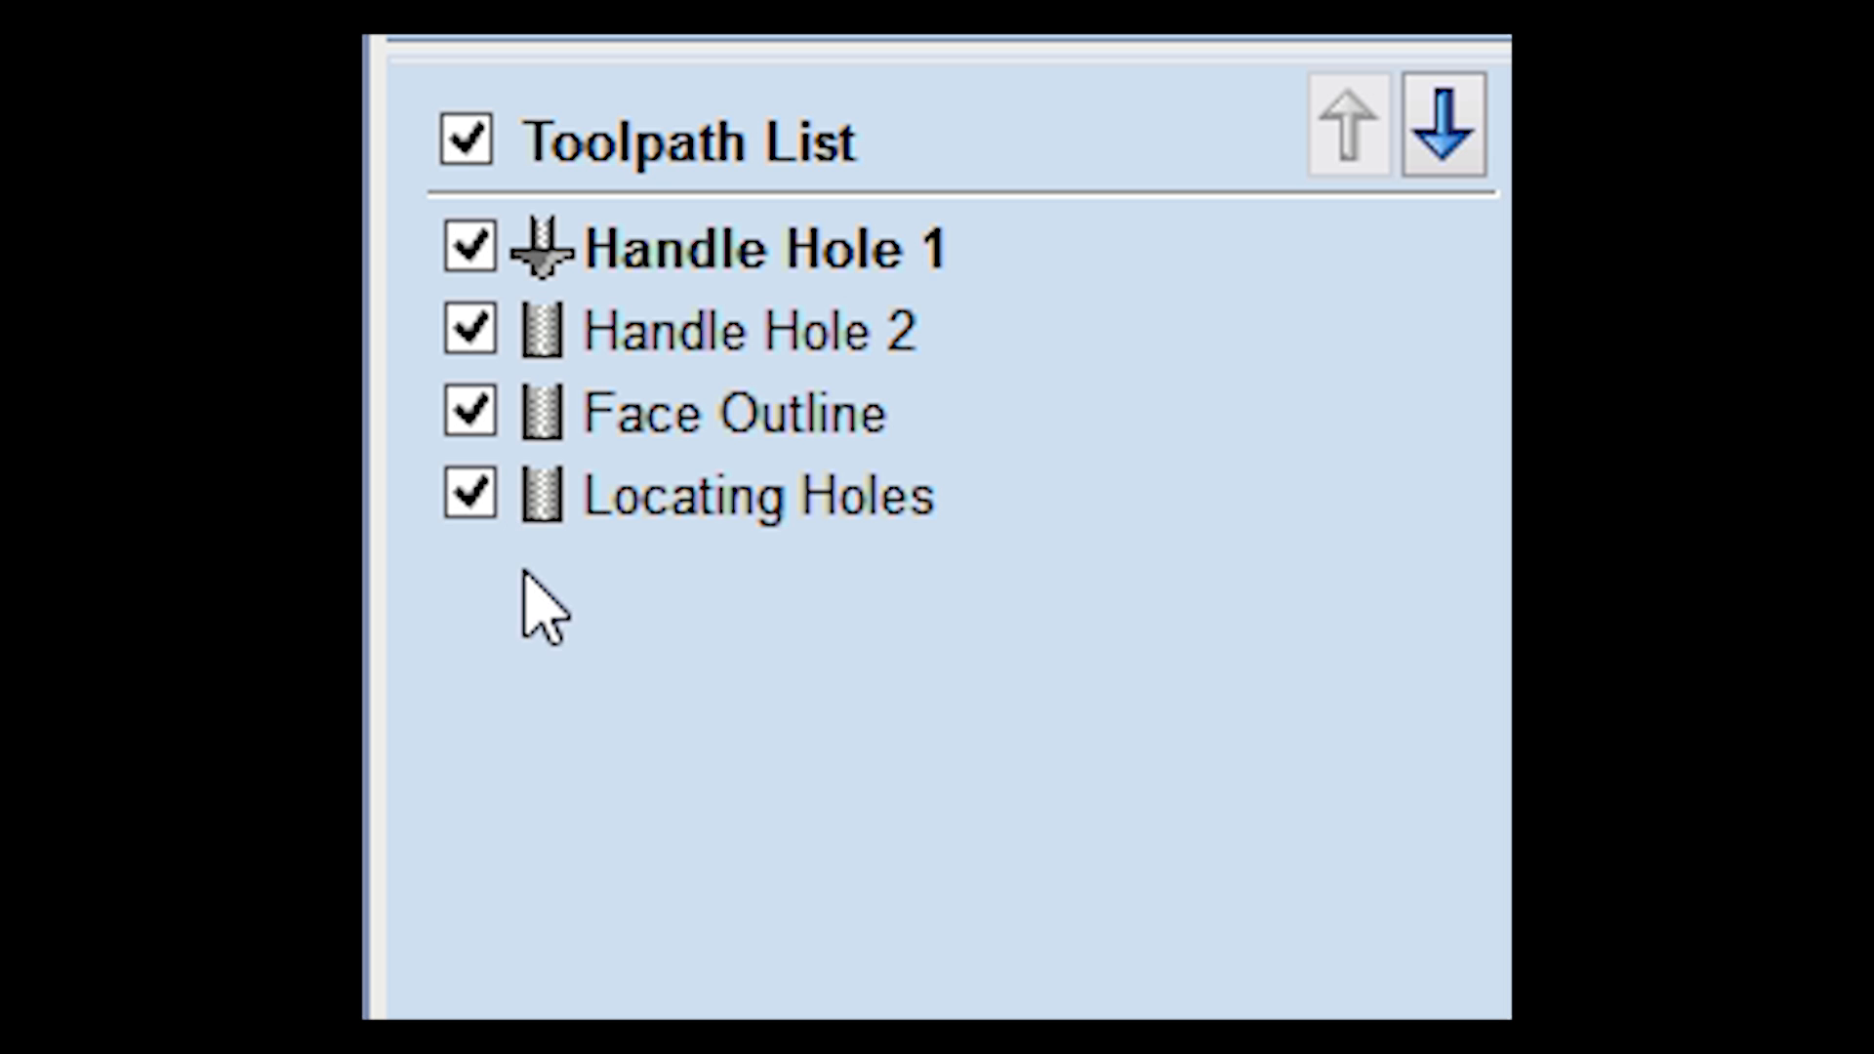